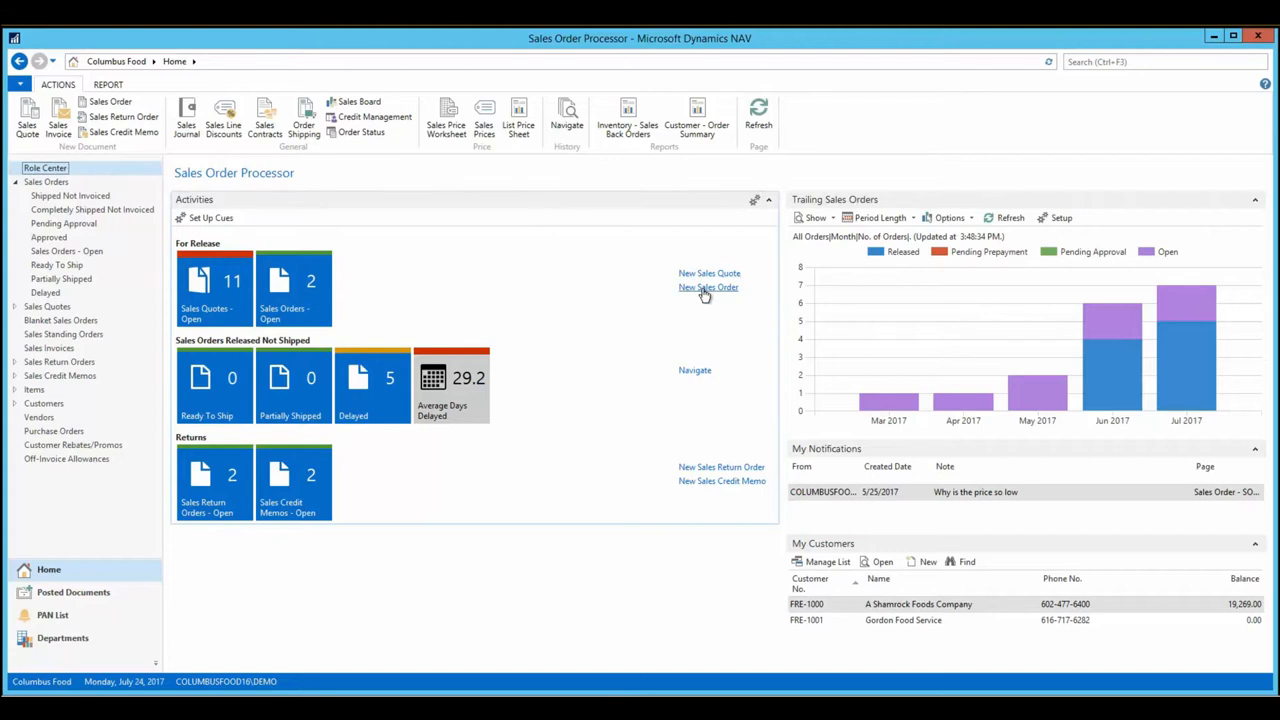
- Add 60 cases and 3 pallets of pork tongue to a new Shamrock Foods sales order via the Order Guide
{"action": "left_click", "coordinate": [708, 288]}
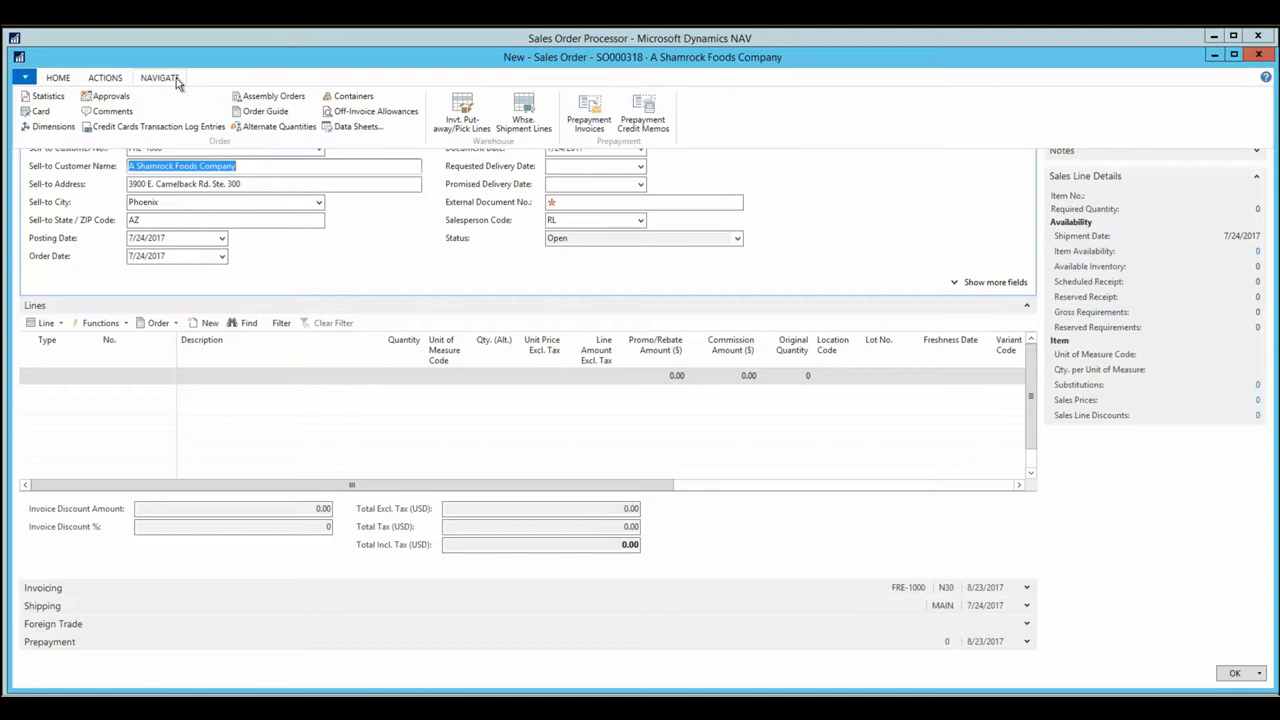
{"action": "left_click", "coordinate": [264, 112]}
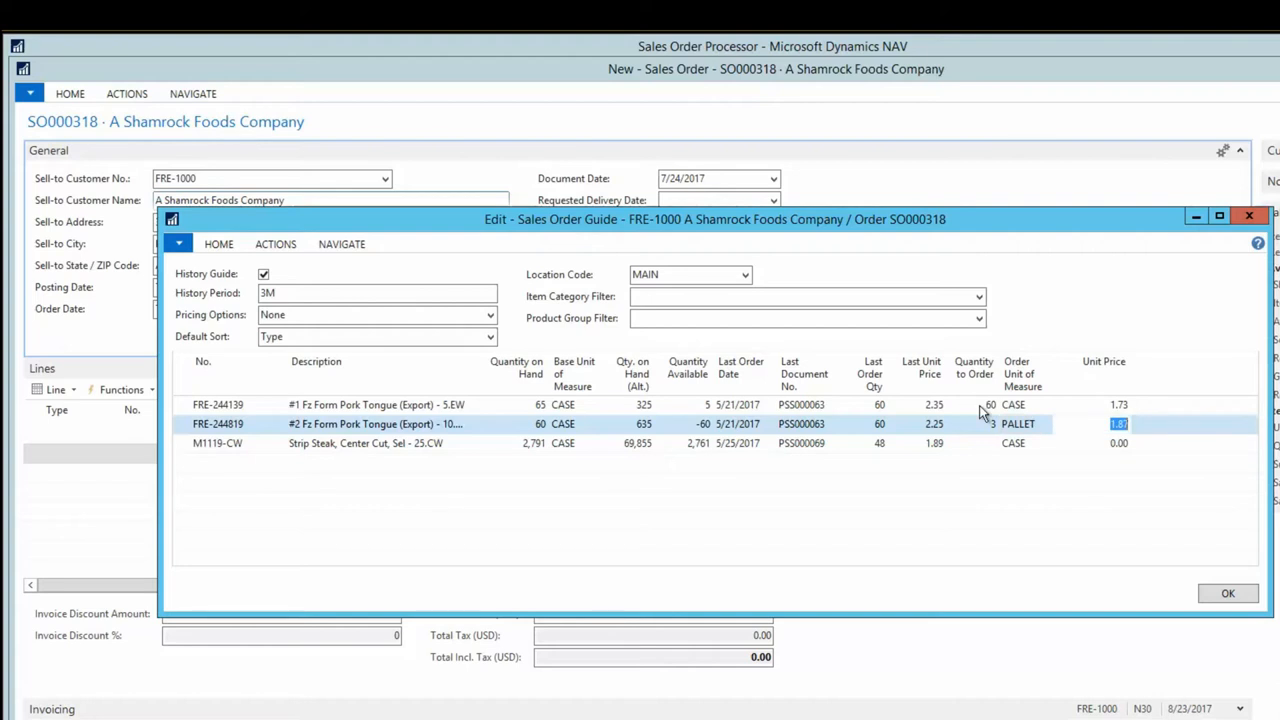
{"action": "left_click", "coordinate": [218, 244]}
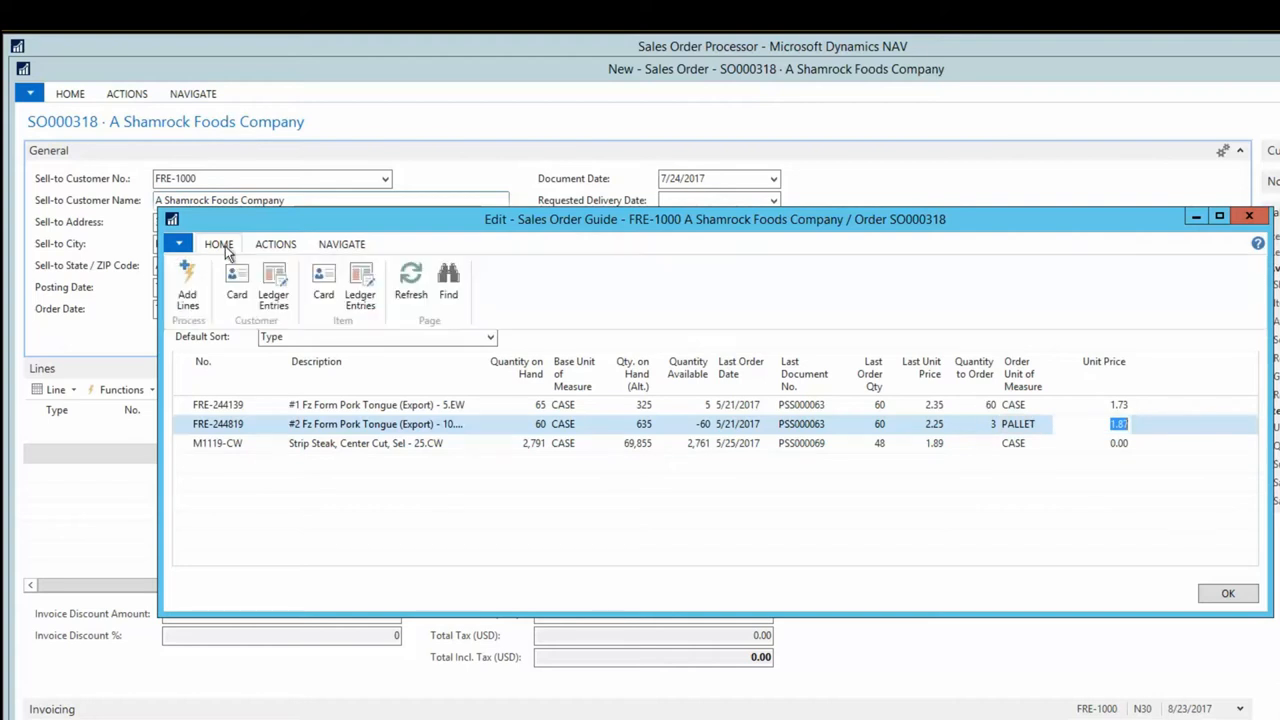
{"action": "left_click", "coordinate": [188, 284]}
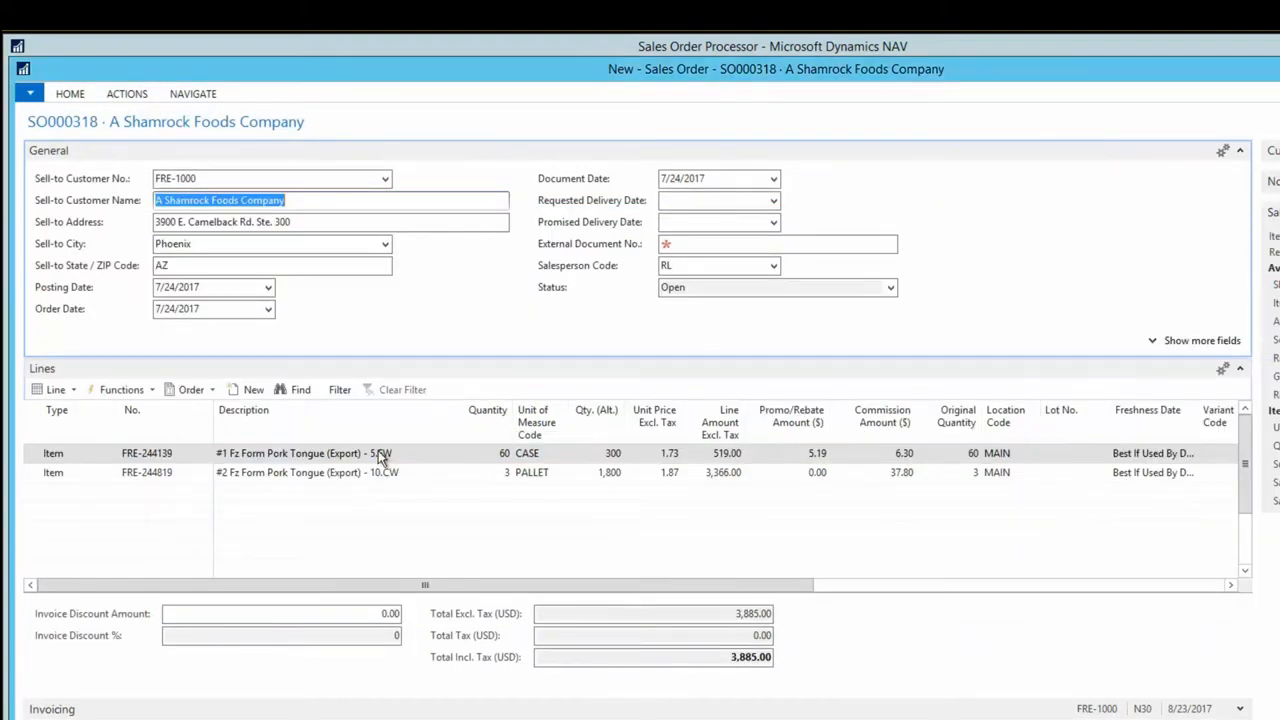
- Review the promo/rebate and commission document accrual lines on the first pork tongue line, then close the order
{"action": "left_click", "coordinate": [380, 452]}
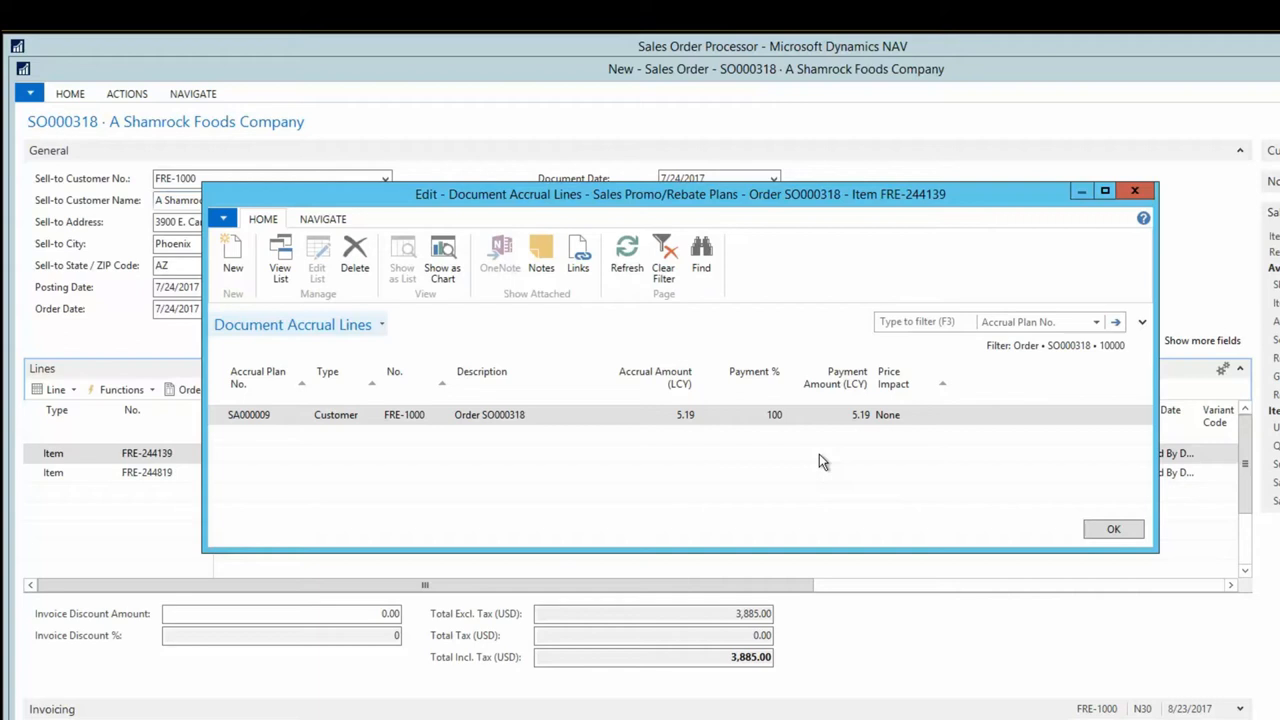
{"action": "left_click", "coordinate": [1112, 528]}
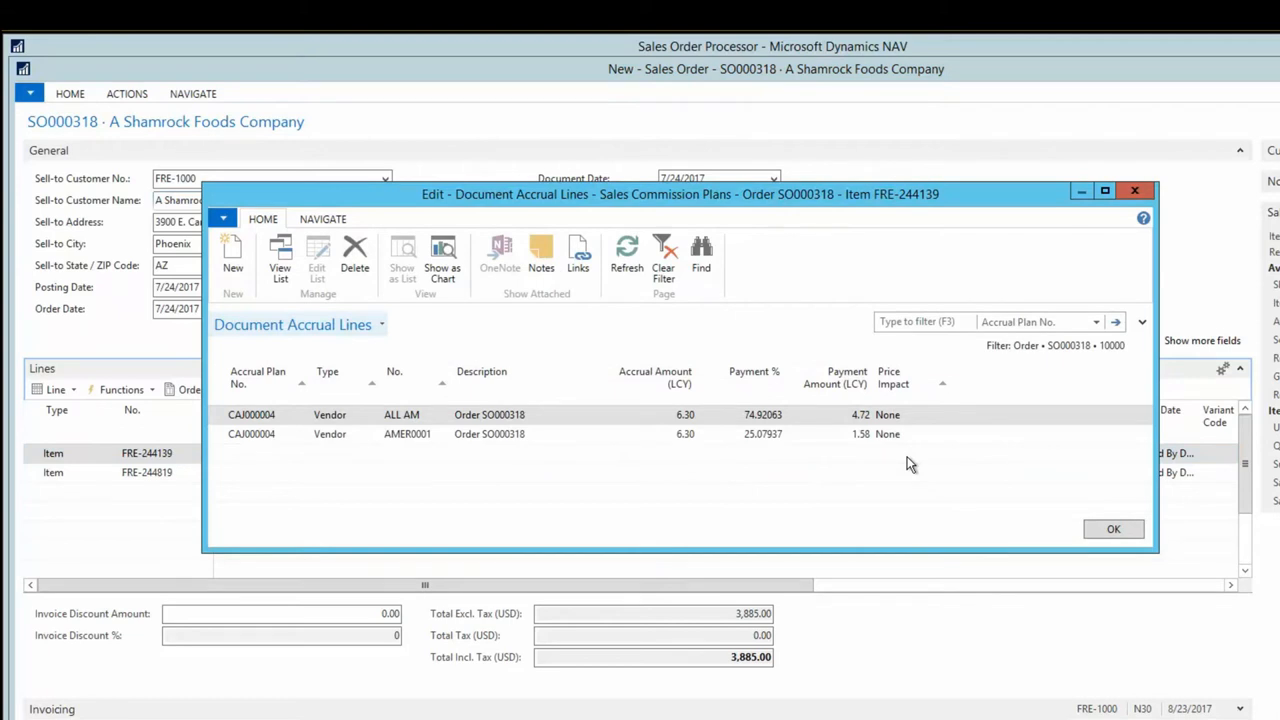
{"action": "left_click", "coordinate": [1112, 528]}
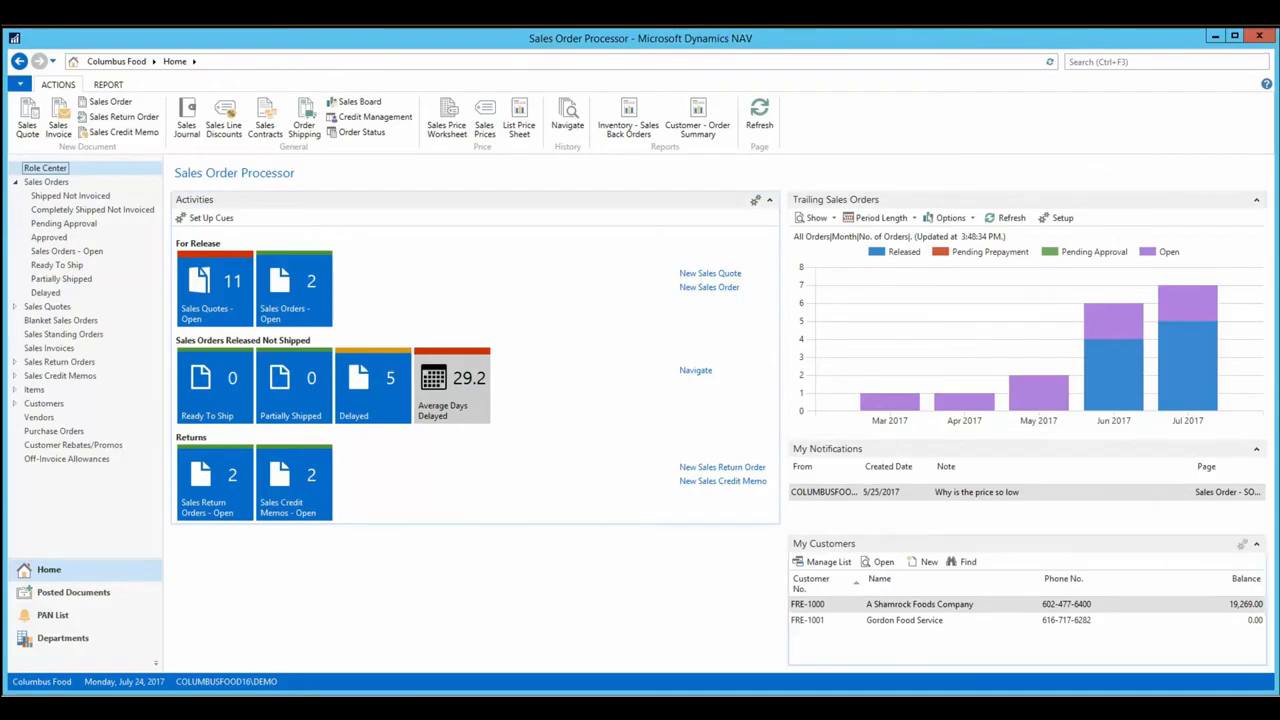
- Review standing order STO-100003 for Gizmo's Restaurant II from the Sales Standing Orders list
{"action": "left_click", "coordinate": [64, 332]}
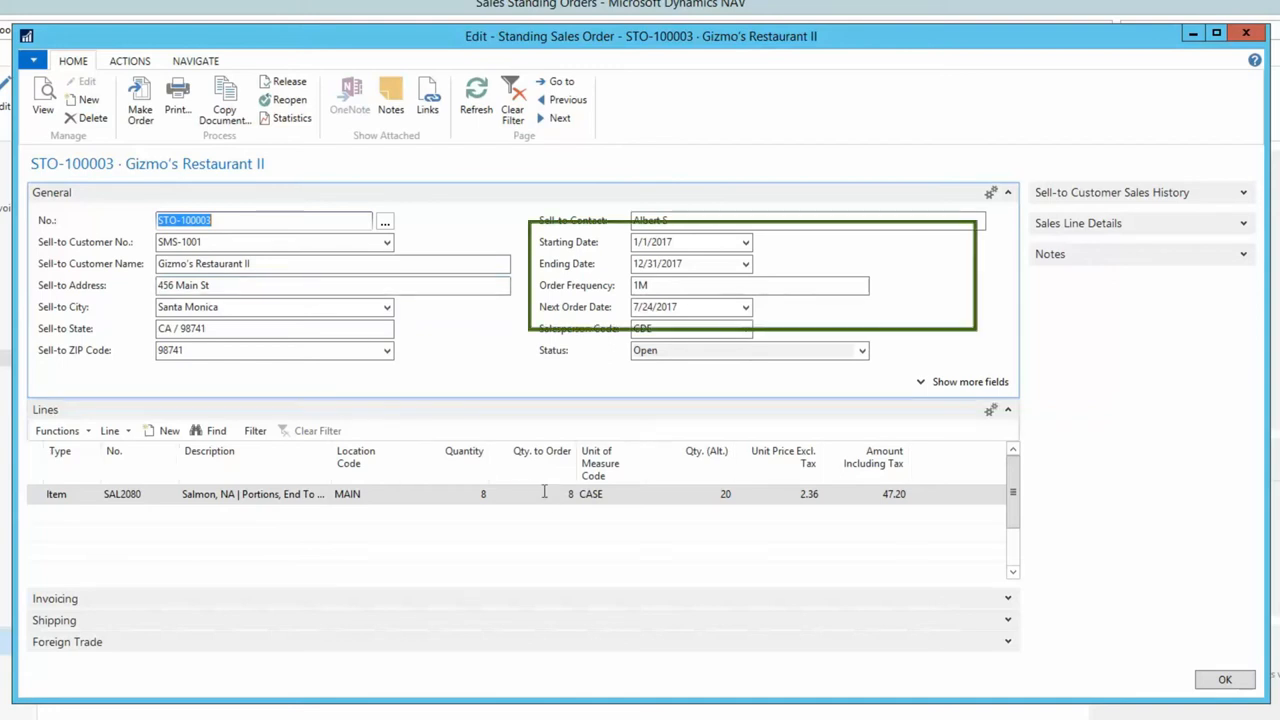
{"action": "left_click", "coordinate": [544, 492]}
{"action": "type", "text": "18"}
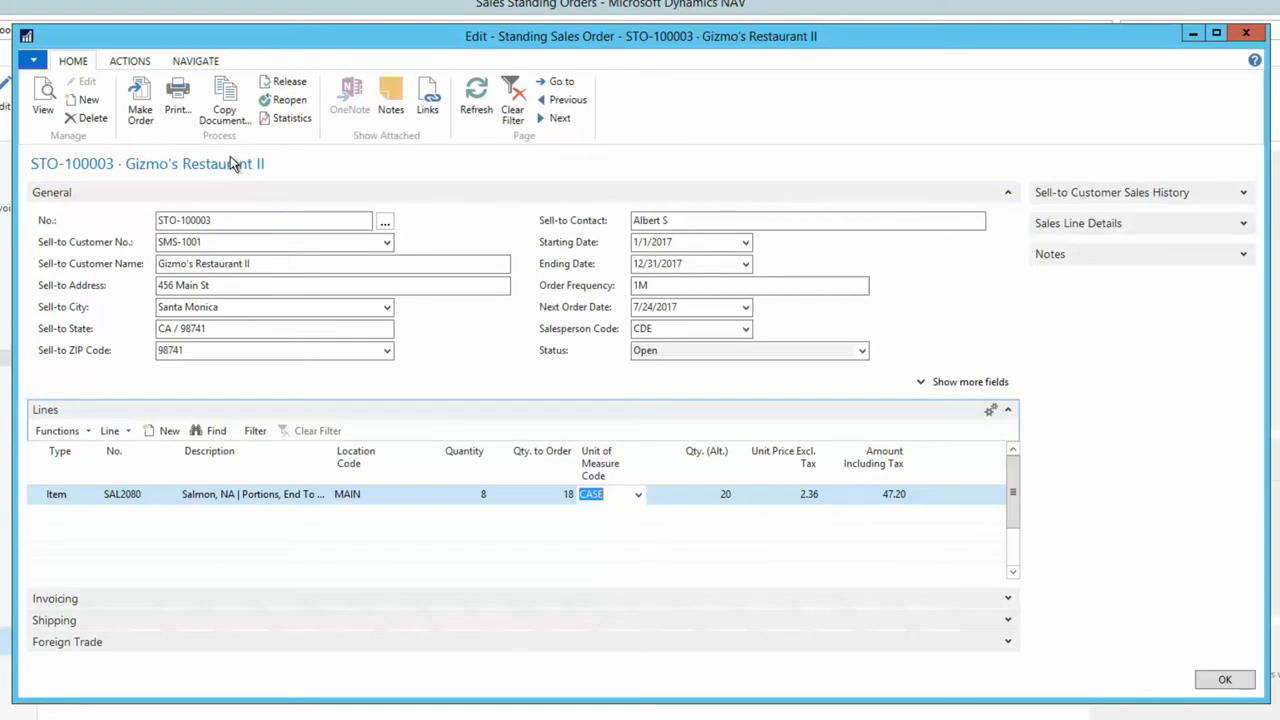
{"action": "left_click", "coordinate": [1224, 680]}
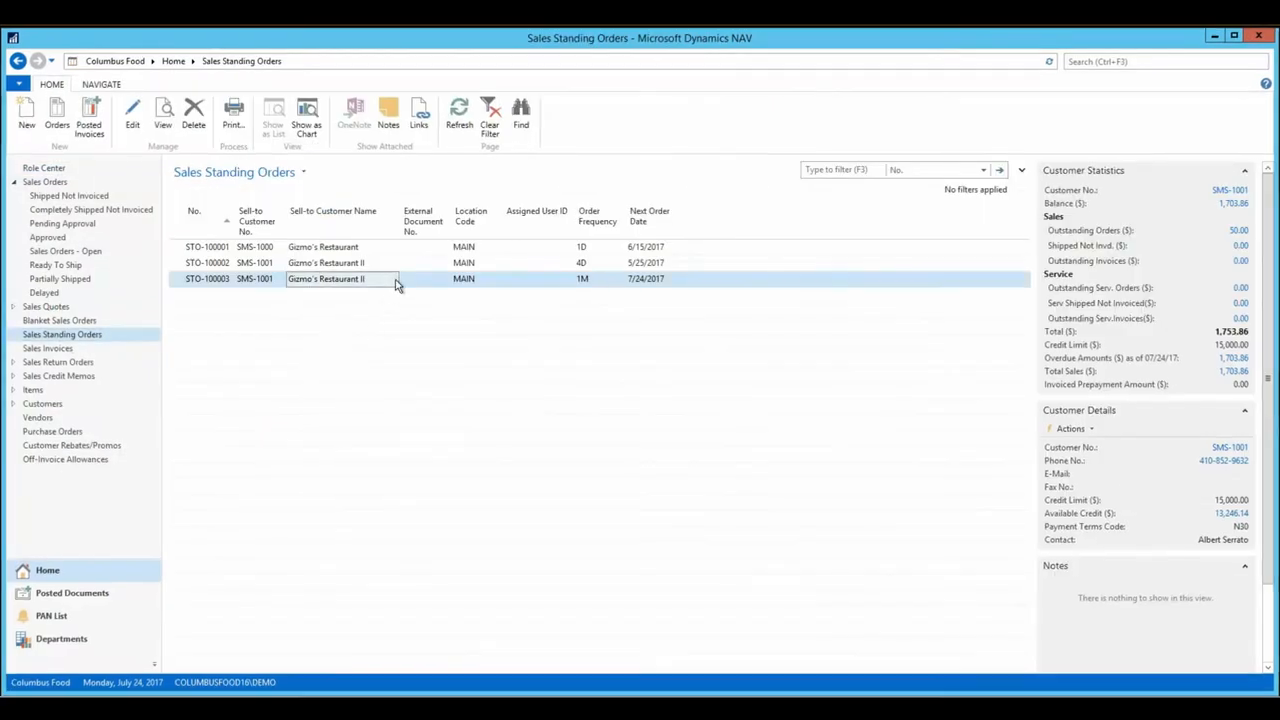
- Make a sales order from STO-100003, accepting the credit limit warning, so its next date becomes 8/24/2017
{"action": "double_click", "coordinate": [324, 278]}
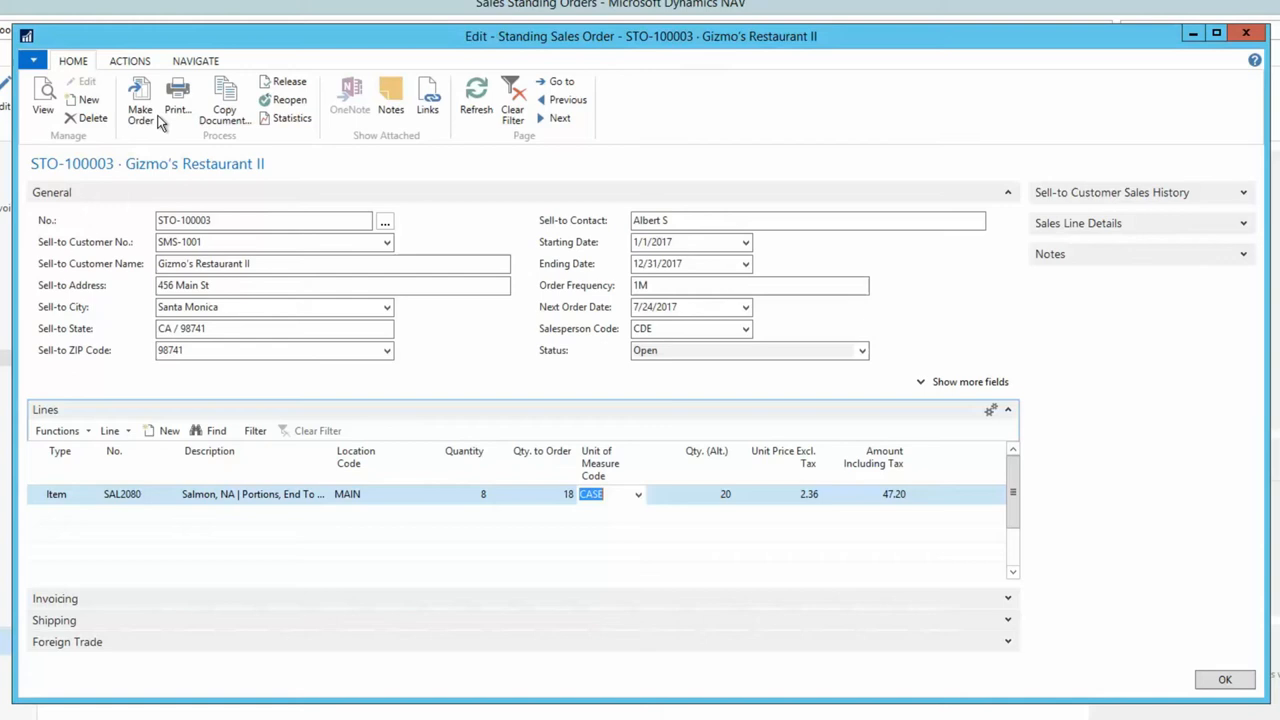
{"action": "left_click", "coordinate": [140, 108]}
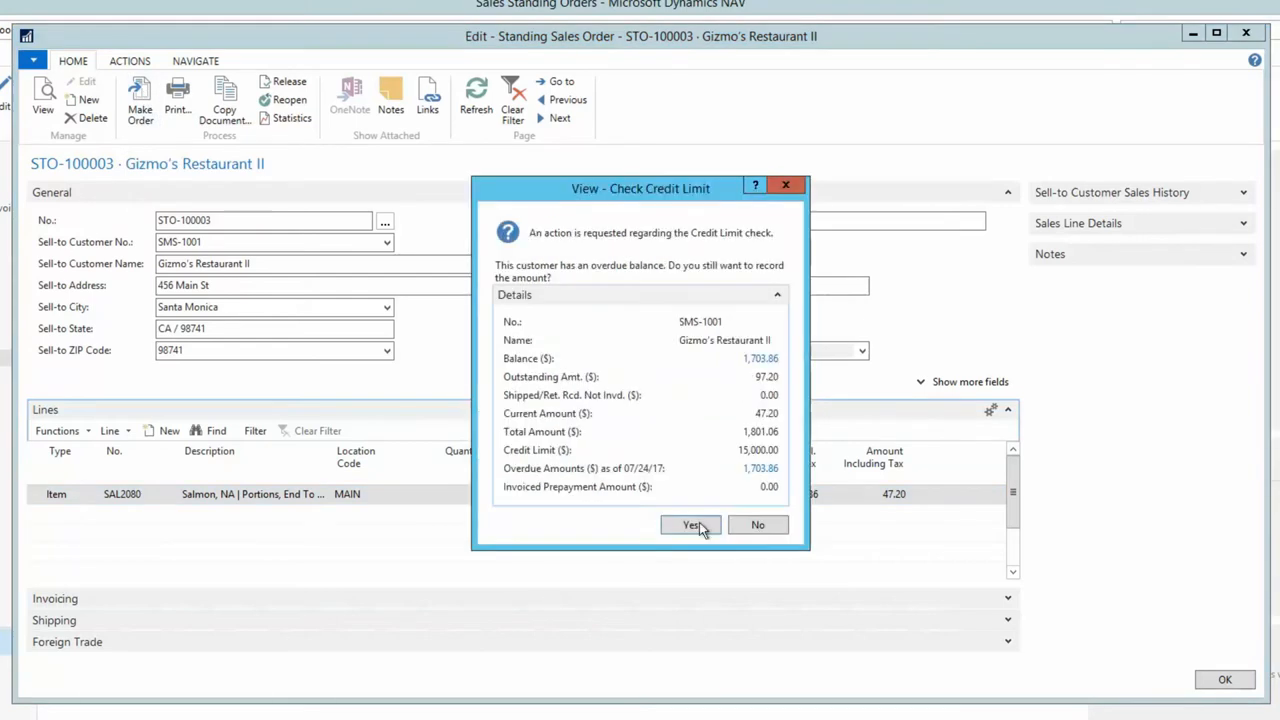
{"action": "left_click", "coordinate": [690, 524]}
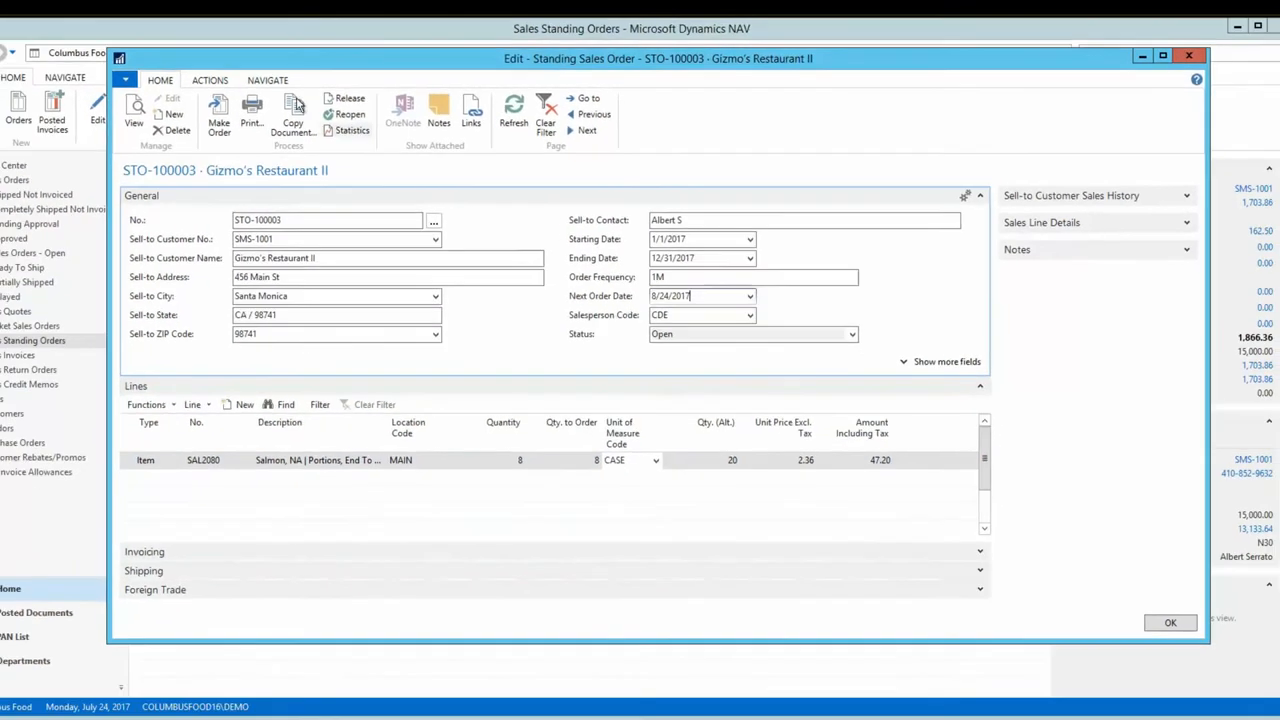
{"action": "left_click", "coordinate": [288, 114]}
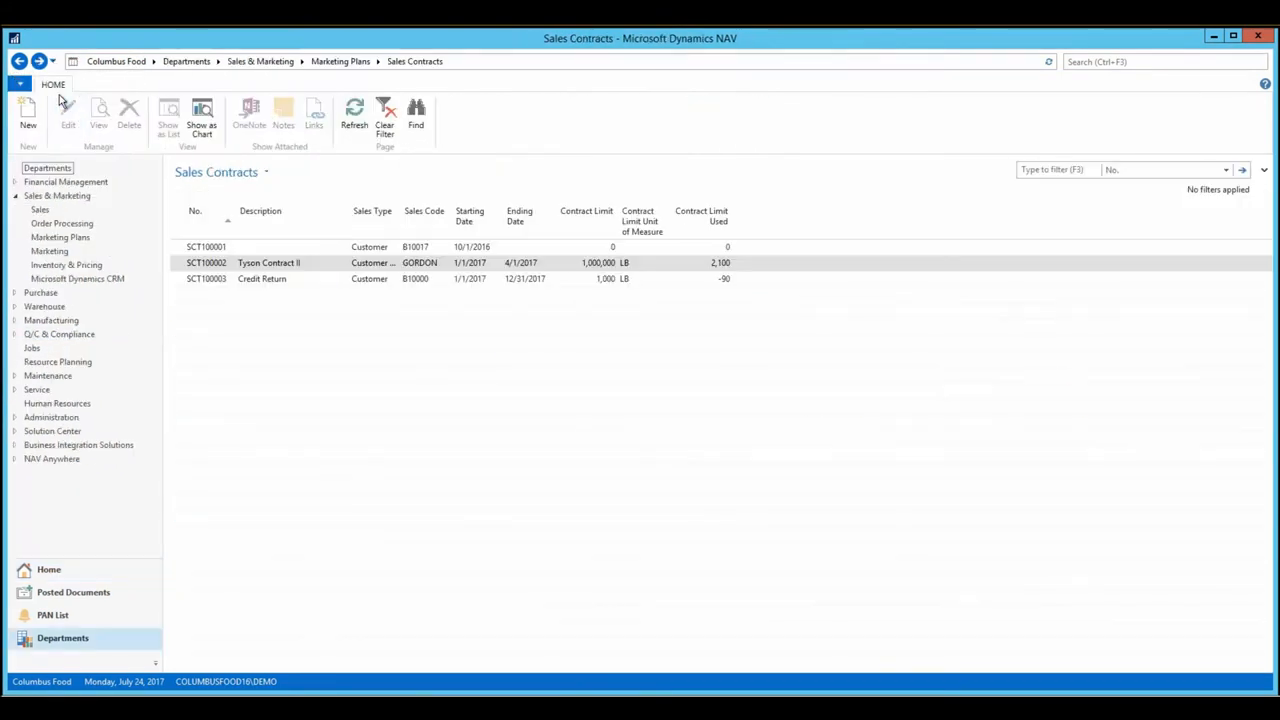
- Review a sales contract's details before returning to the Sales Order Processor home page
{"action": "double_click", "coordinate": [268, 262]}
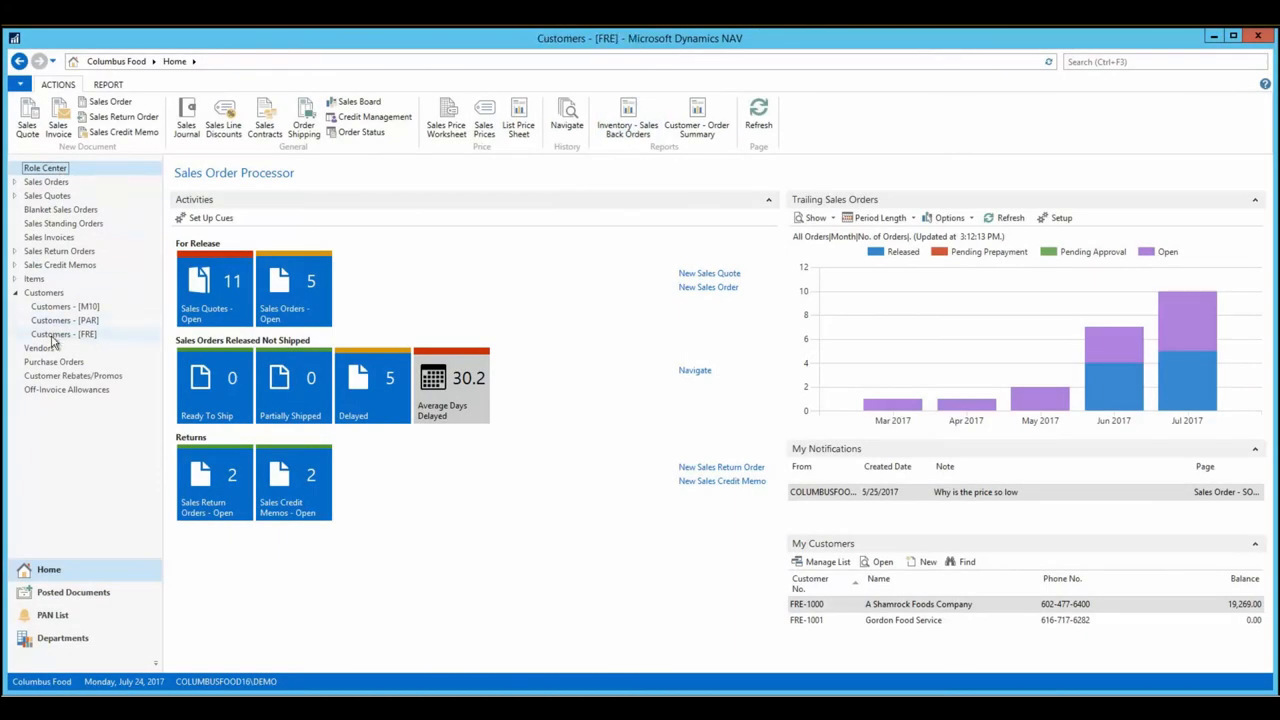
- View the FRE customer group's sales prices on the way to the Items [CO BY] list
{"action": "left_click", "coordinate": [64, 334]}
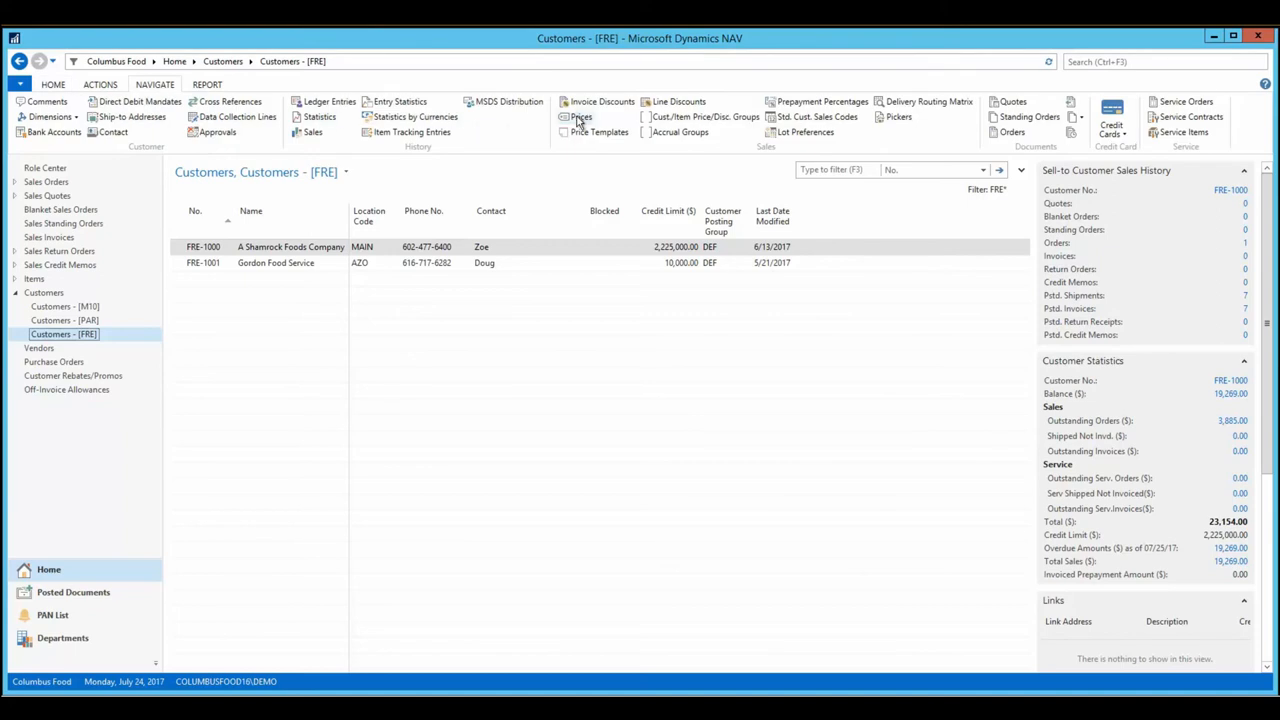
{"action": "left_click", "coordinate": [580, 116]}
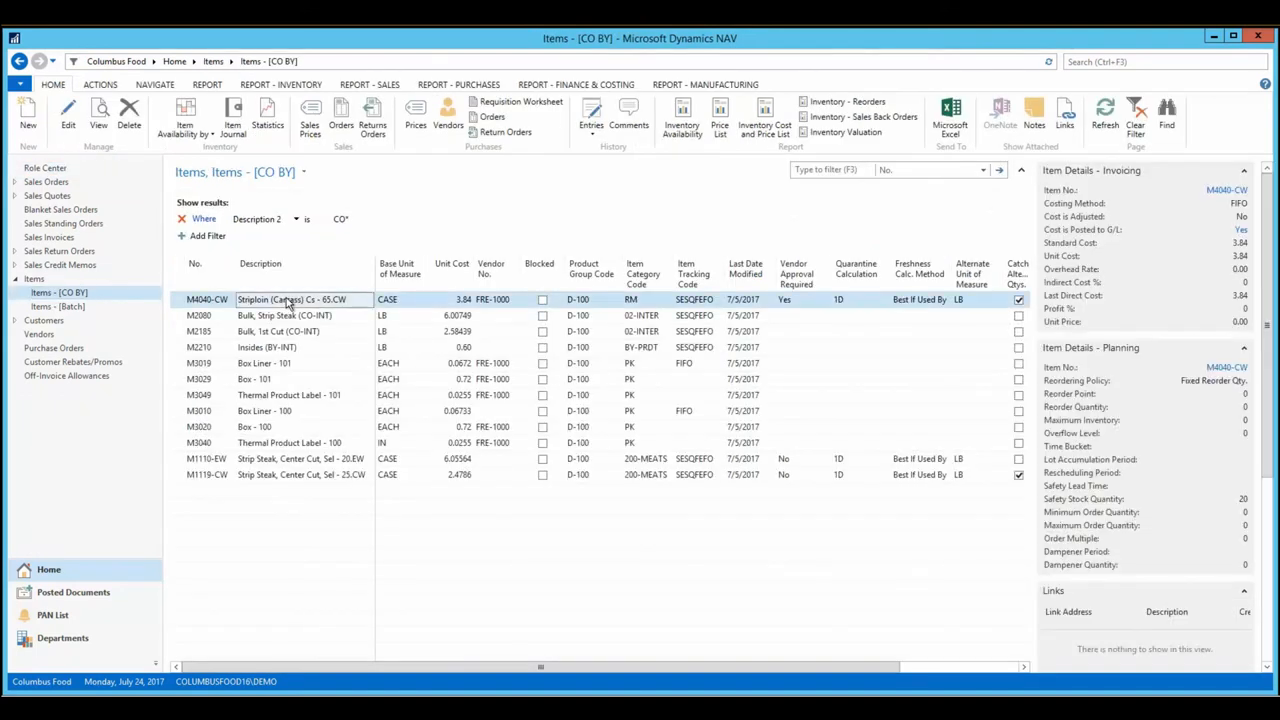
- Review the Vendor Approval Required setting on item card M4040-CW Striploin (Carcass), then close it
{"action": "double_click", "coordinate": [290, 300]}
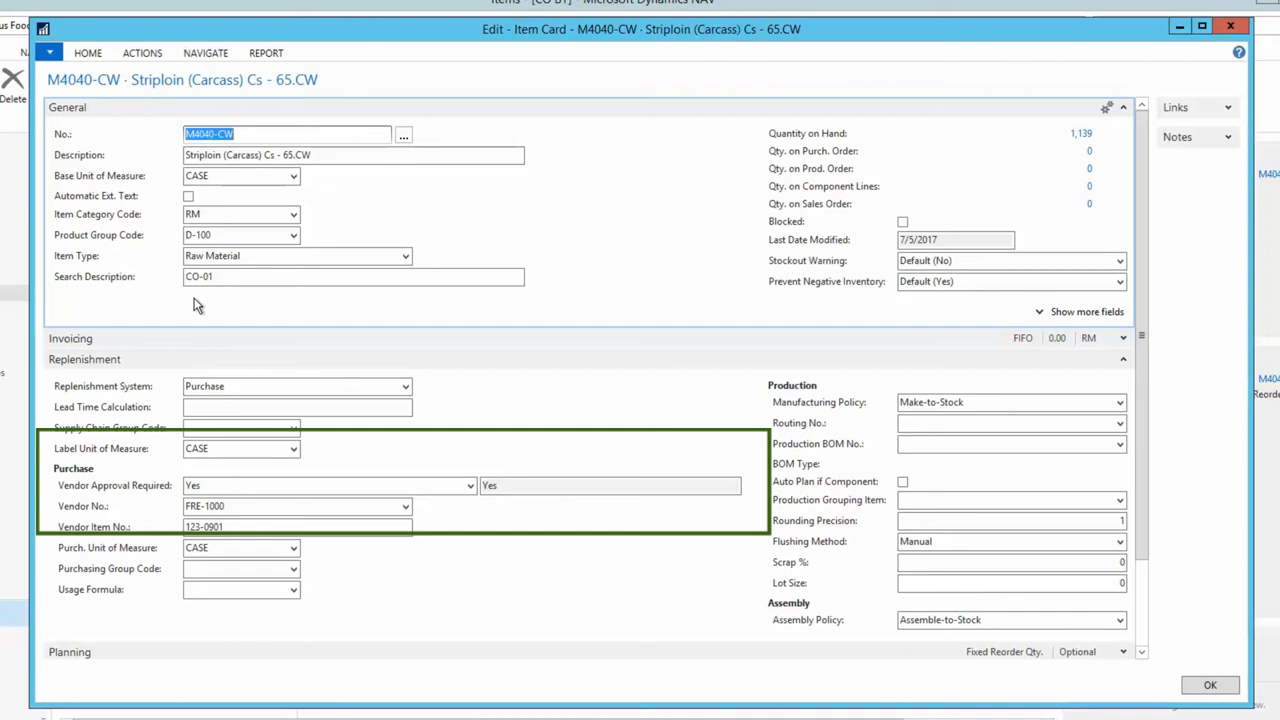
{"action": "left_click", "coordinate": [204, 52]}
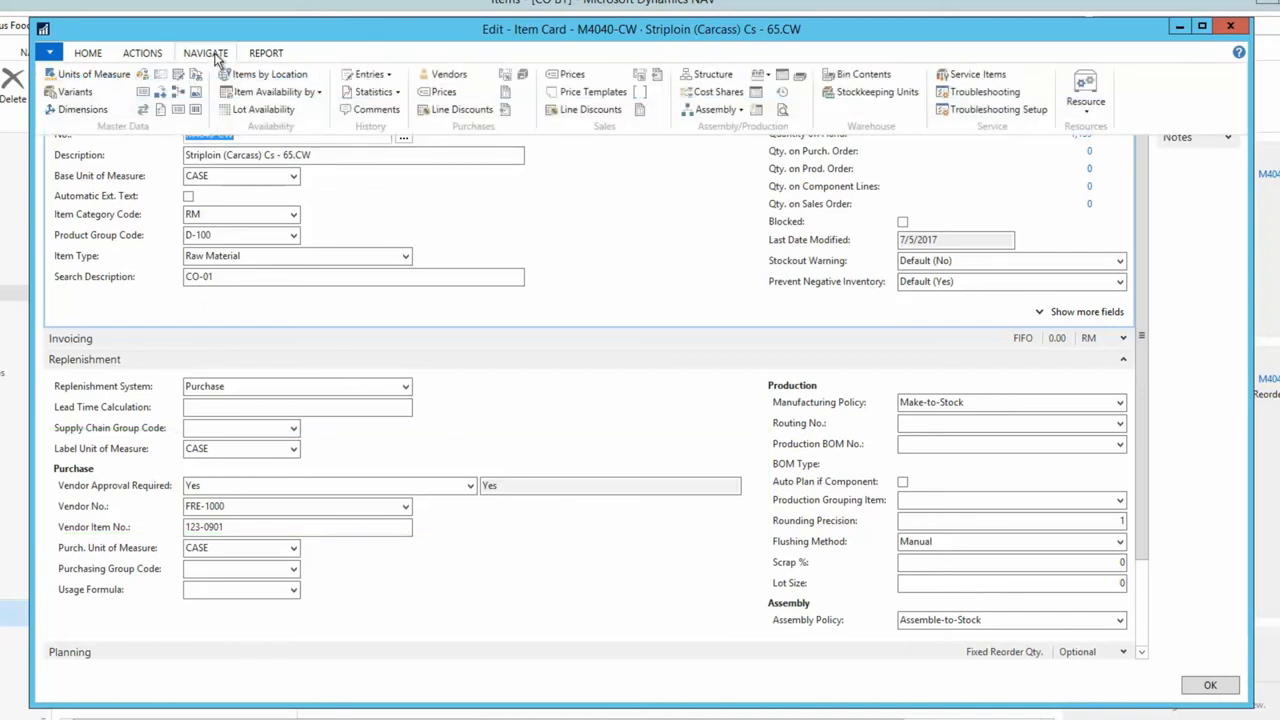
{"action": "left_click", "coordinate": [448, 74]}
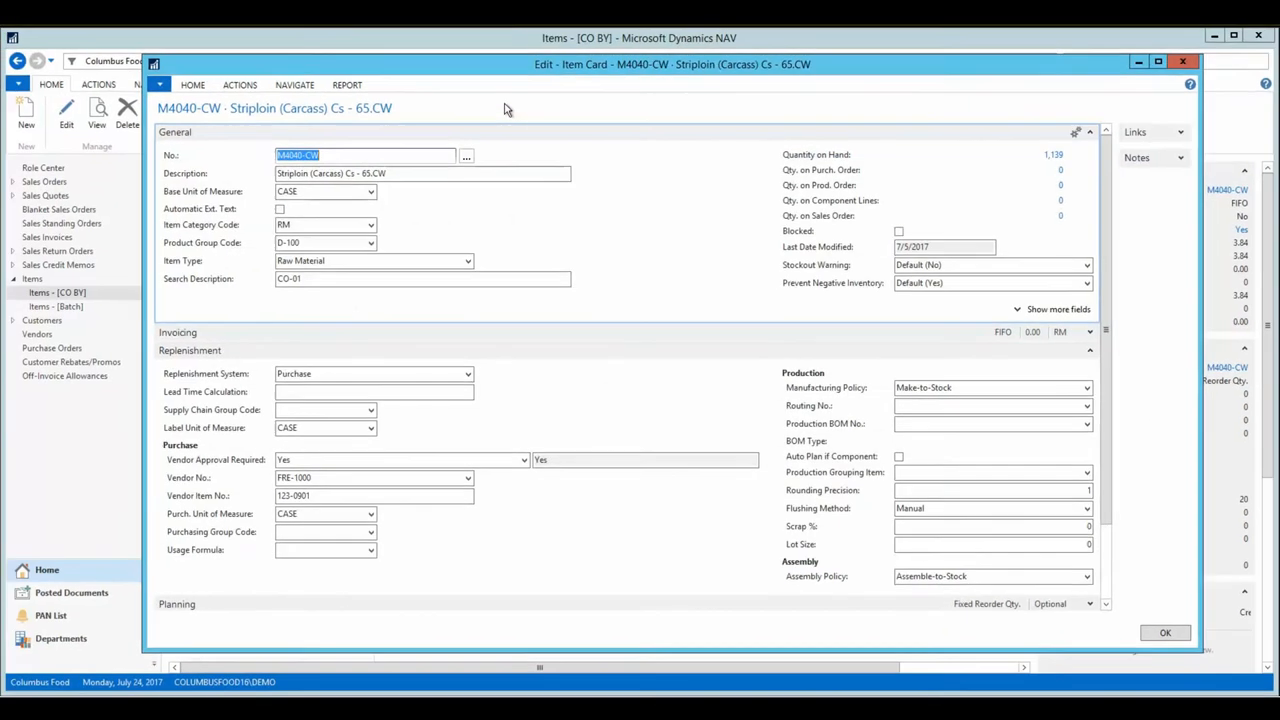
{"action": "left_click", "coordinate": [52, 348]}
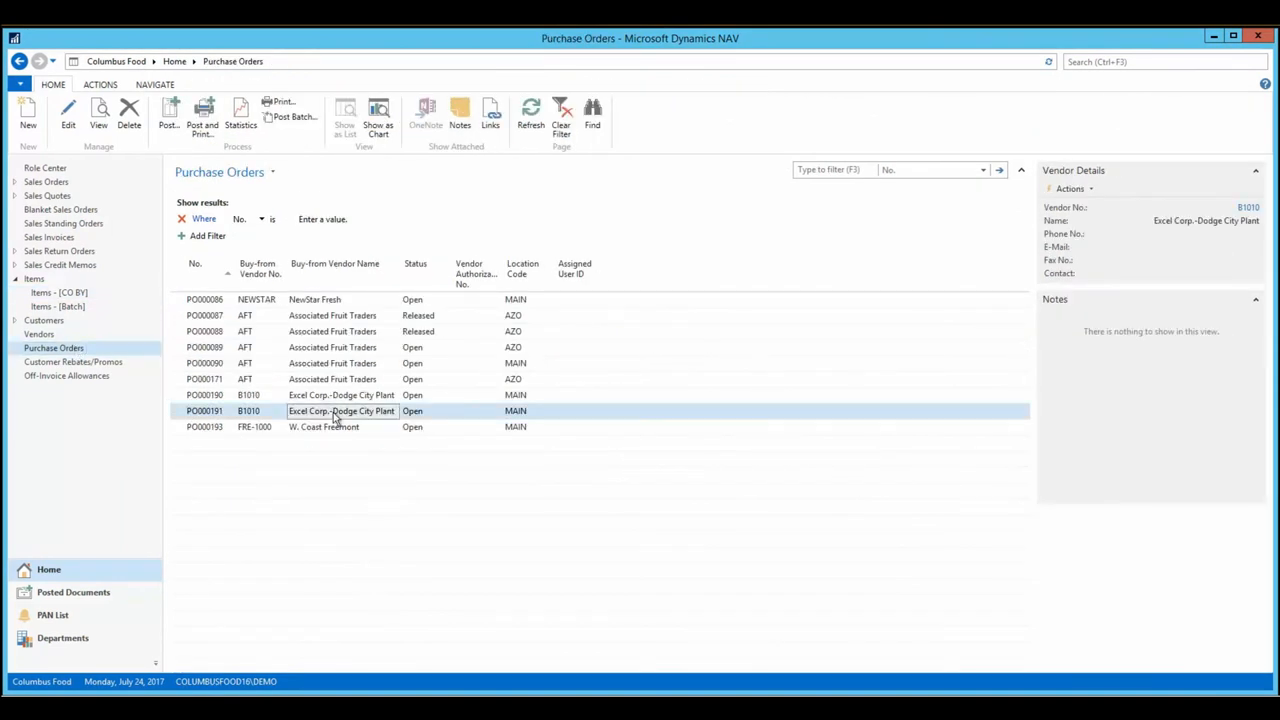
- Bring up purchase order PO000191 for Excel Corp.-Dodge City Plant
{"action": "double_click", "coordinate": [340, 412]}
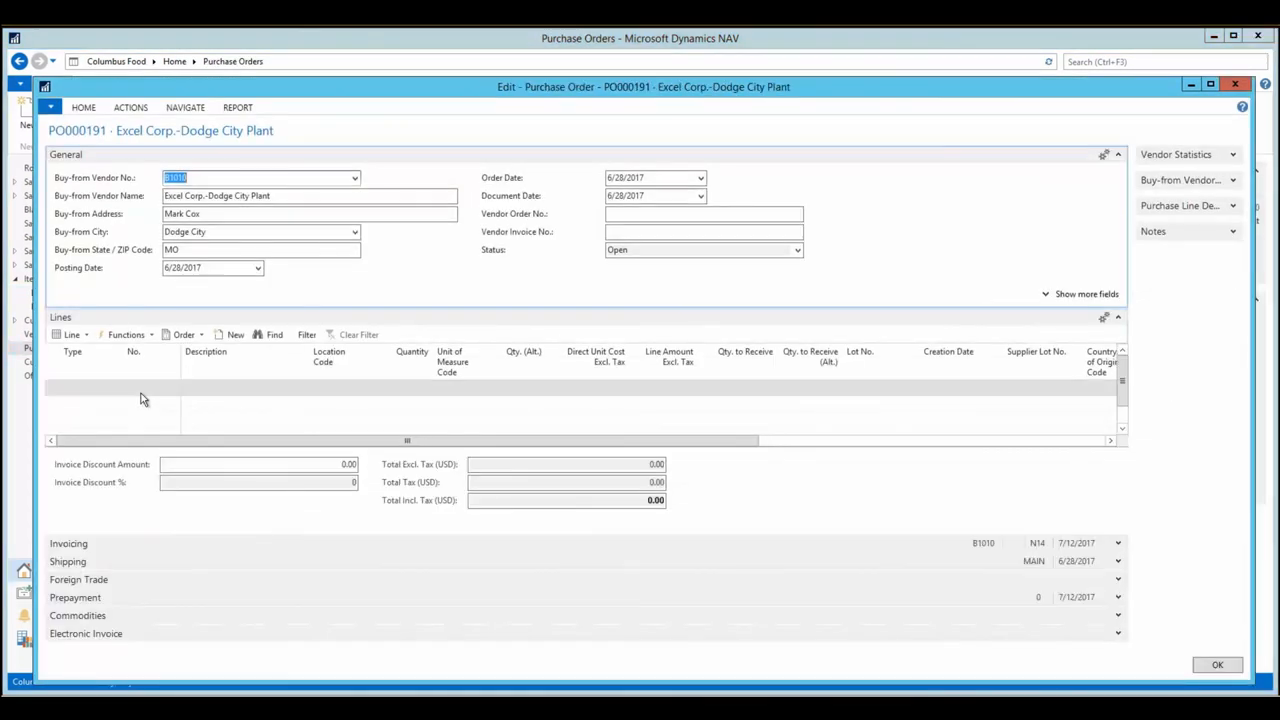